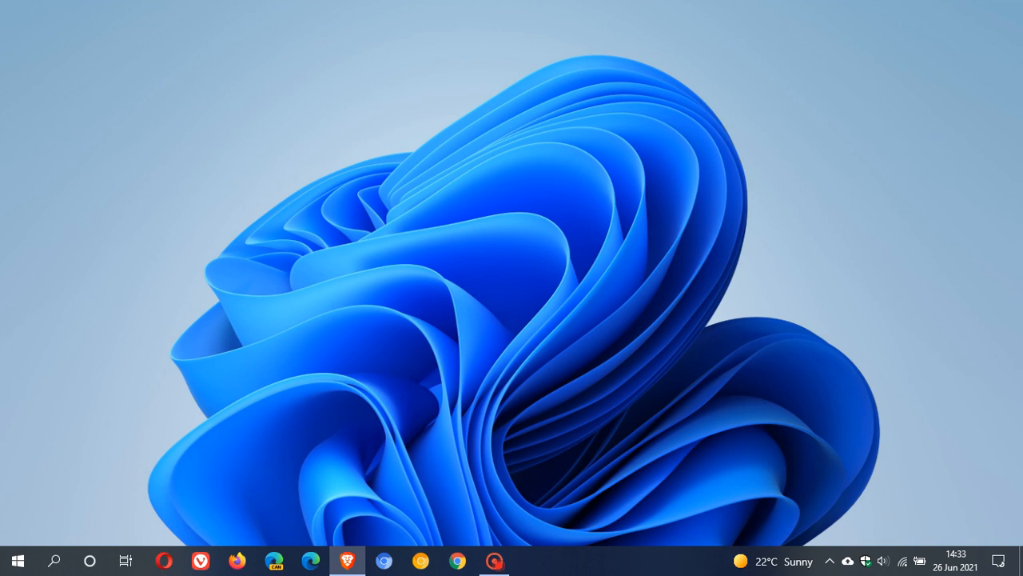
{"action": "mouse_move", "coordinate": [456, 277]}
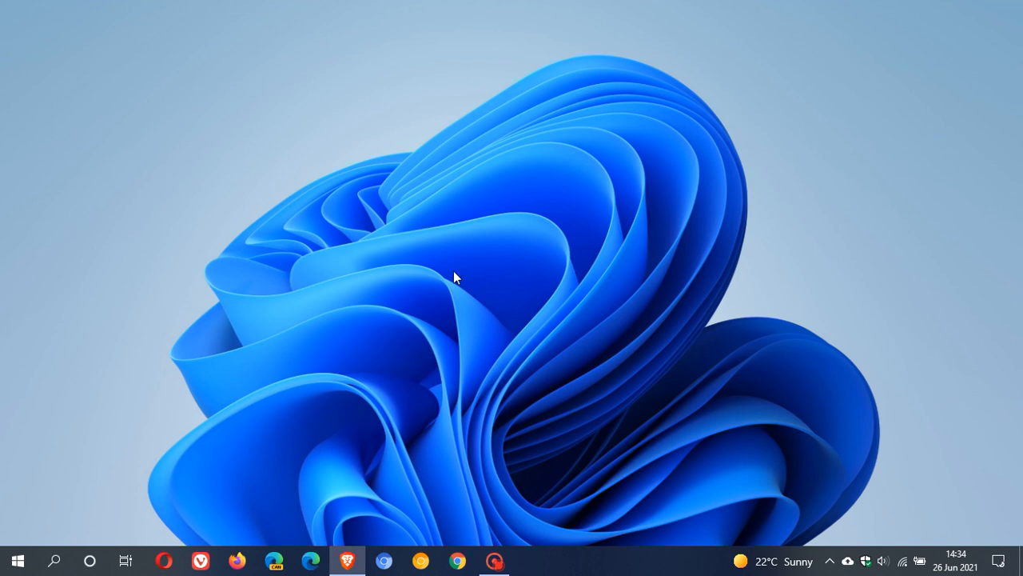
{"action": "mouse_move", "coordinate": [512, 286]}
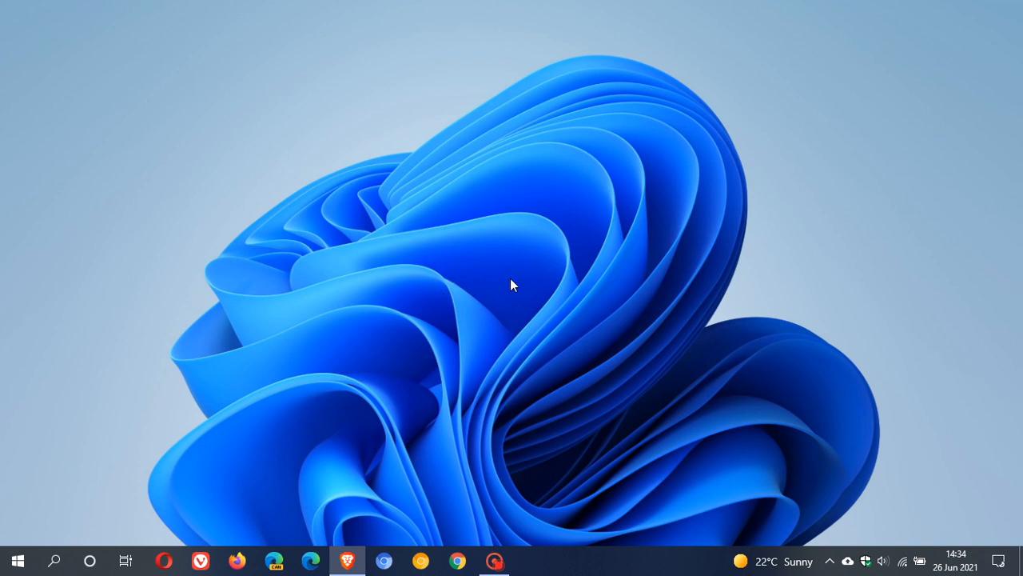
{"action": "mouse_move", "coordinate": [512, 288]}
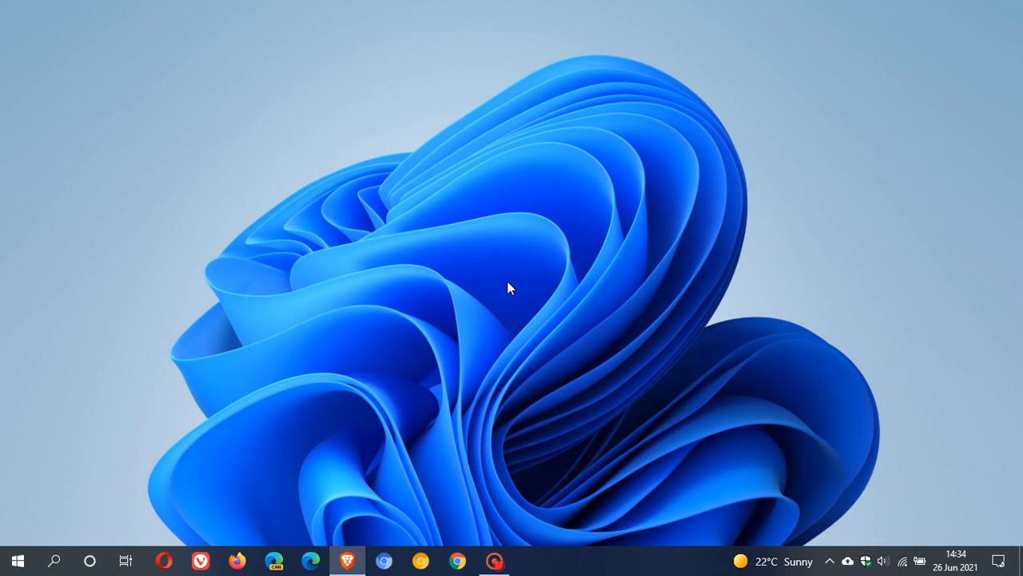
{"action": "mouse_move", "coordinate": [456, 300]}
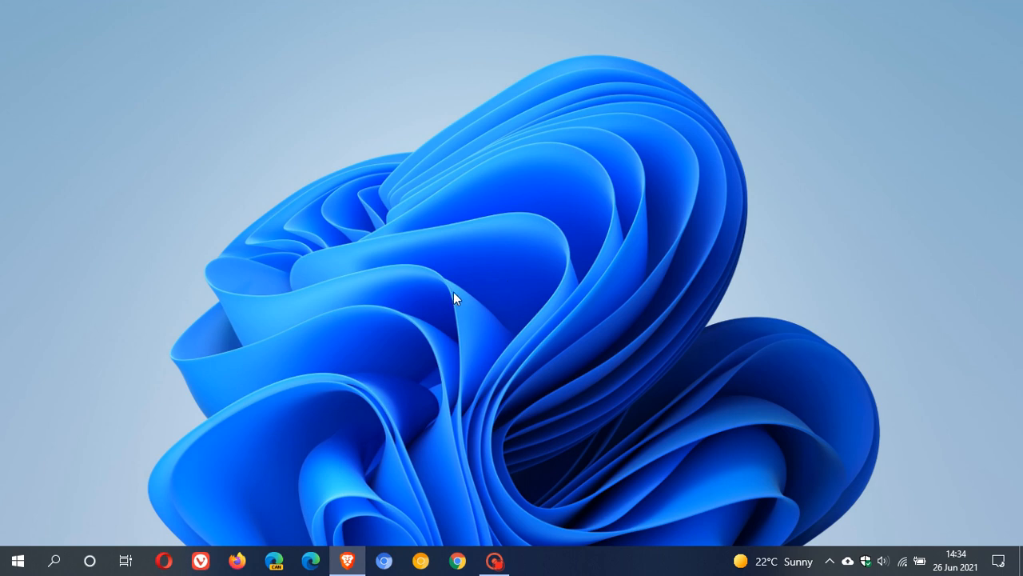
{"action": "mouse_move", "coordinate": [280, 345]}
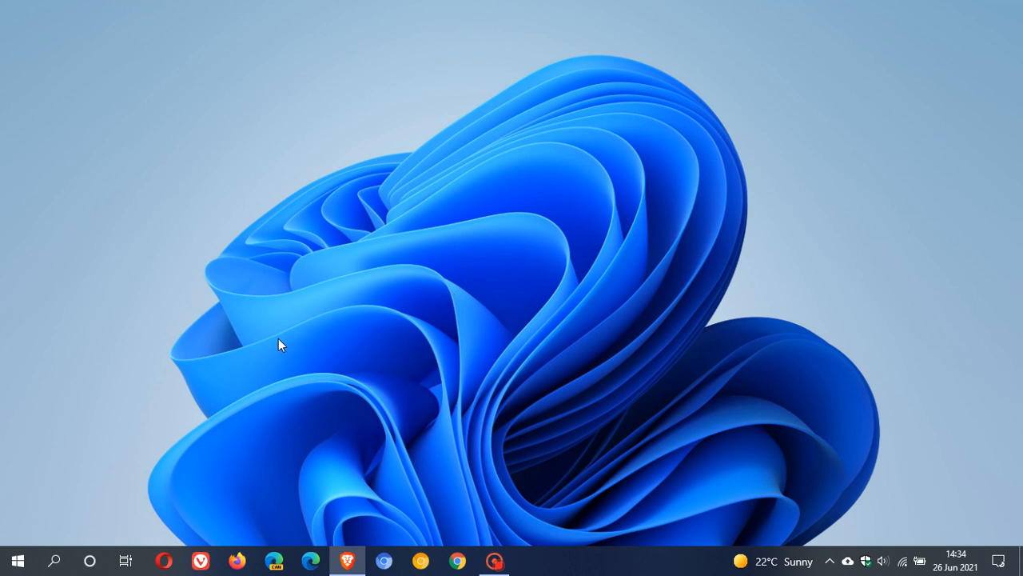
- Open the Start button's quick-access system menu to reach Windows PowerShell (Admin)
{"action": "left_click", "coordinate": [55, 560]}
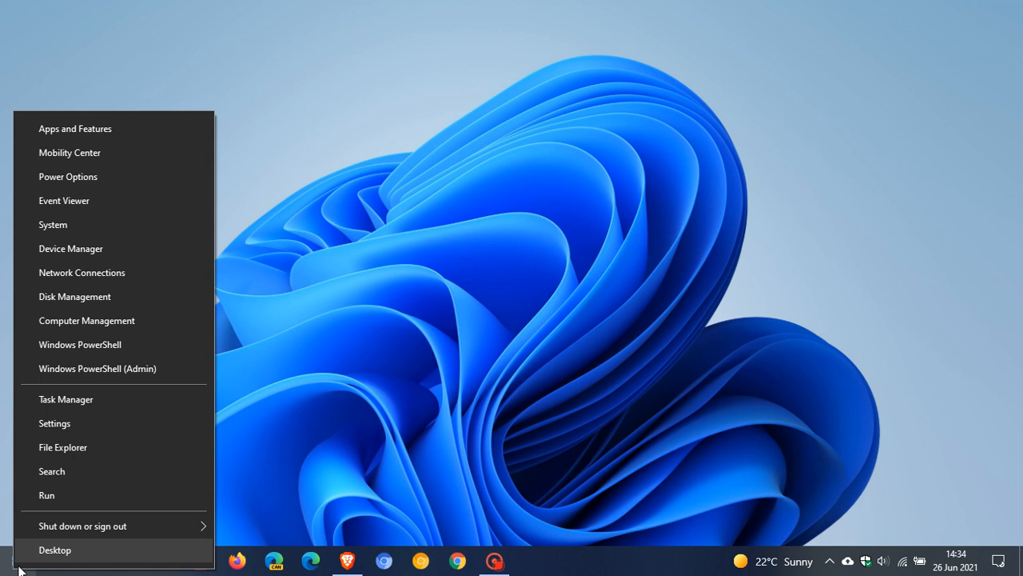
{"action": "mouse_move", "coordinate": [98, 369]}
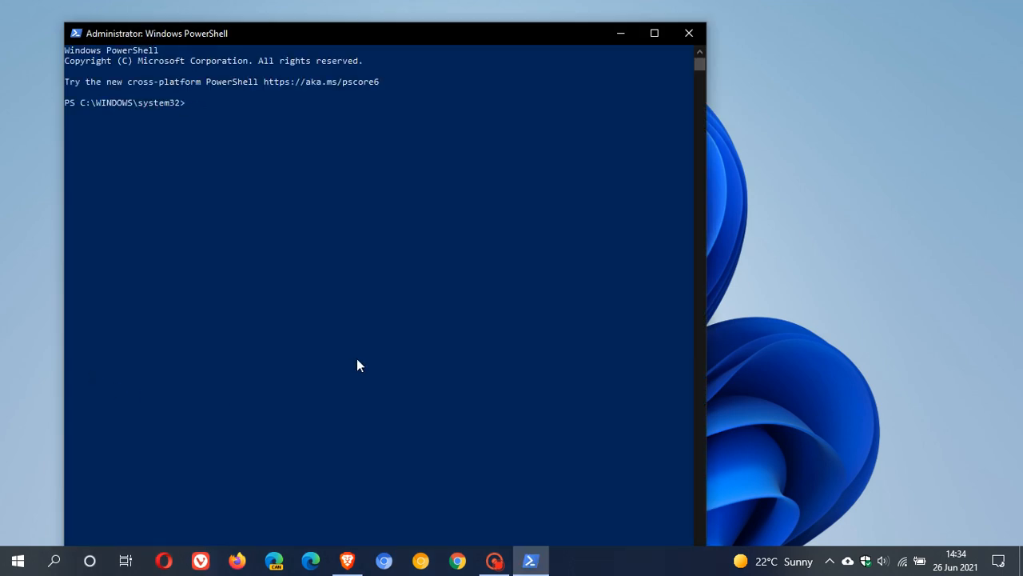
- Run get-tpm to show TpmPresent False, then open Control Panel from Start
{"action": "type", "text": "get-"}
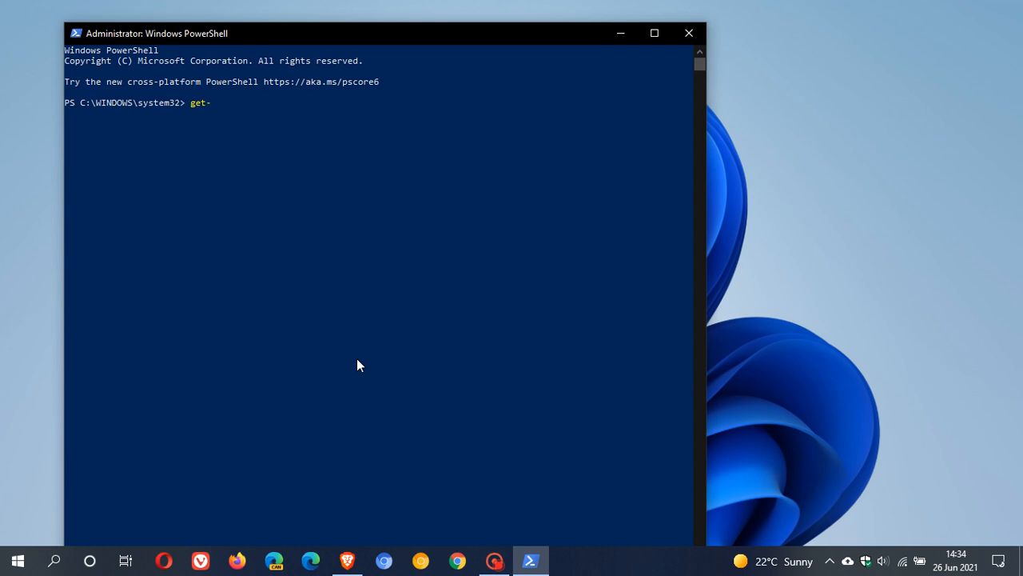
{"action": "type", "text": "tpm"}
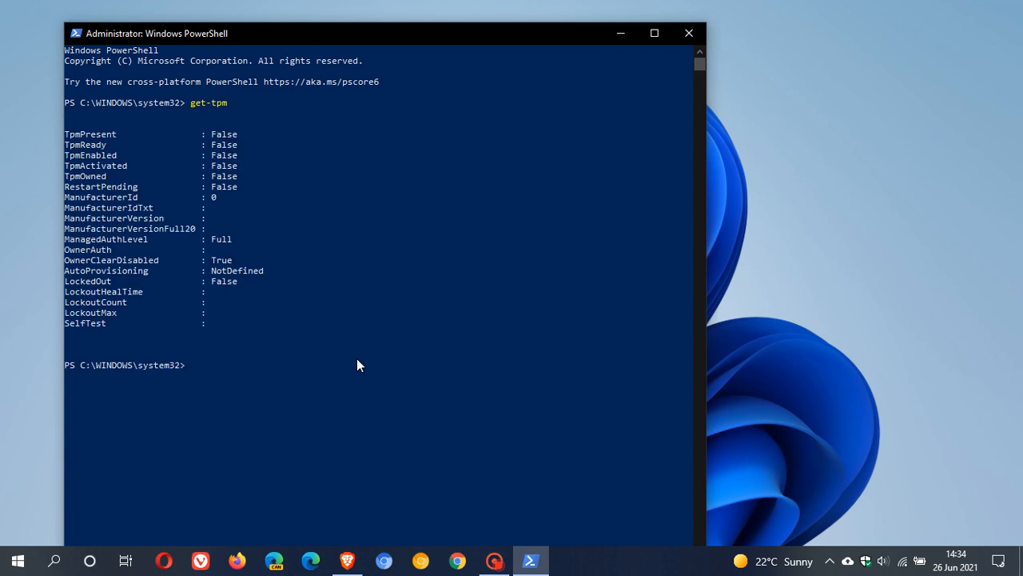
{"action": "mouse_move", "coordinate": [372, 344]}
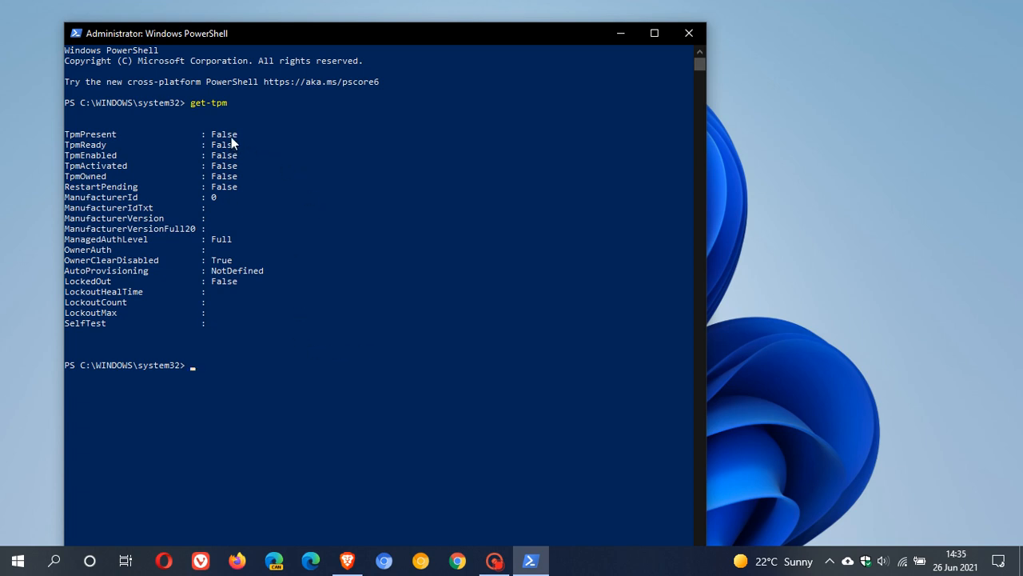
{"action": "mouse_move", "coordinate": [249, 174]}
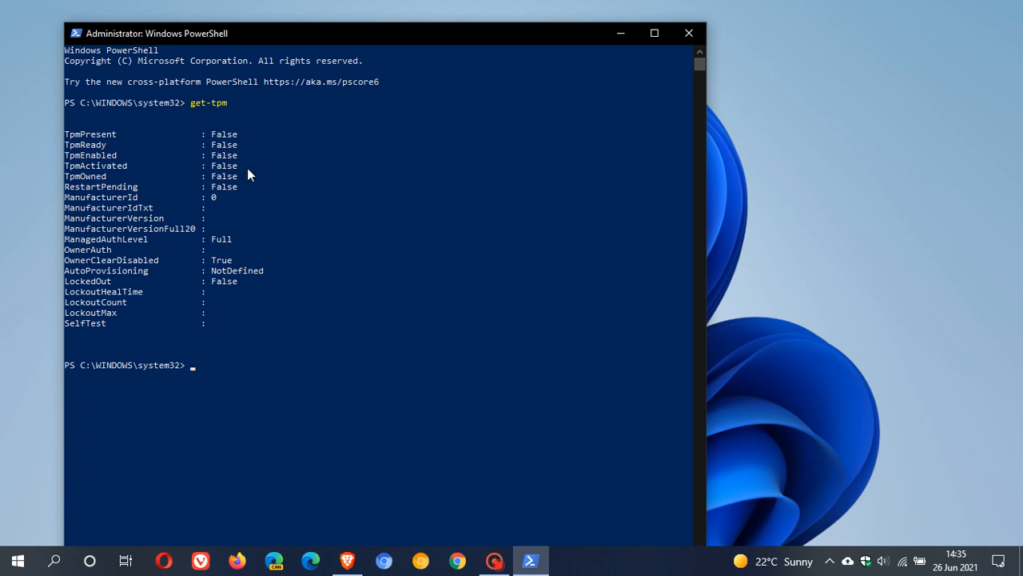
{"action": "mouse_move", "coordinate": [315, 217]}
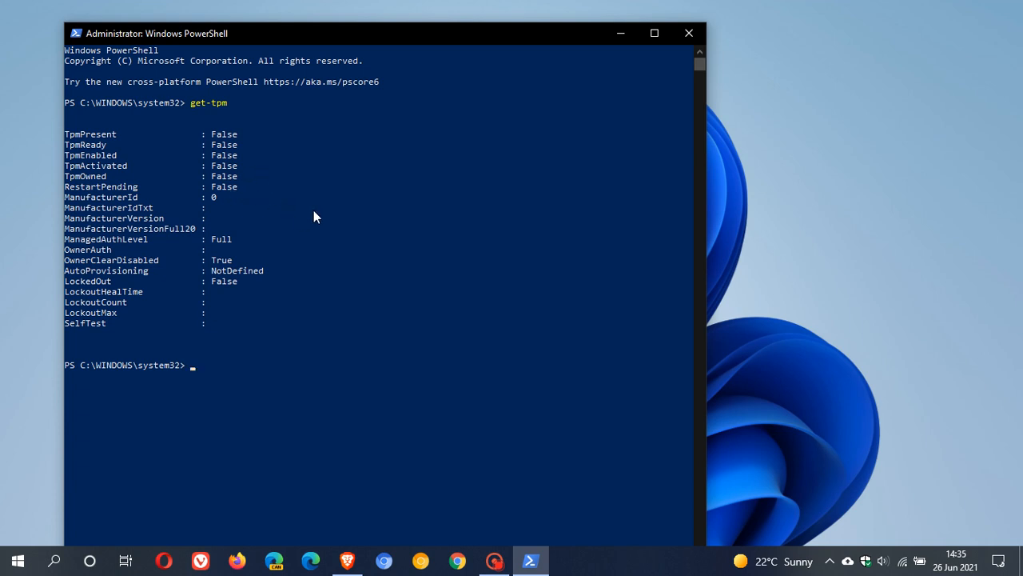
{"action": "mouse_move", "coordinate": [286, 238]}
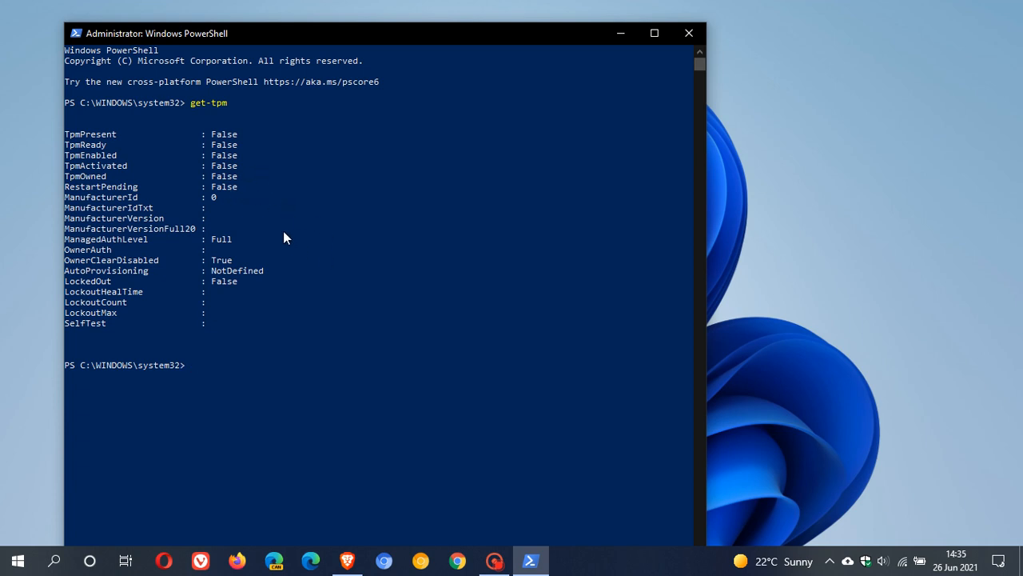
{"action": "mouse_move", "coordinate": [235, 186]}
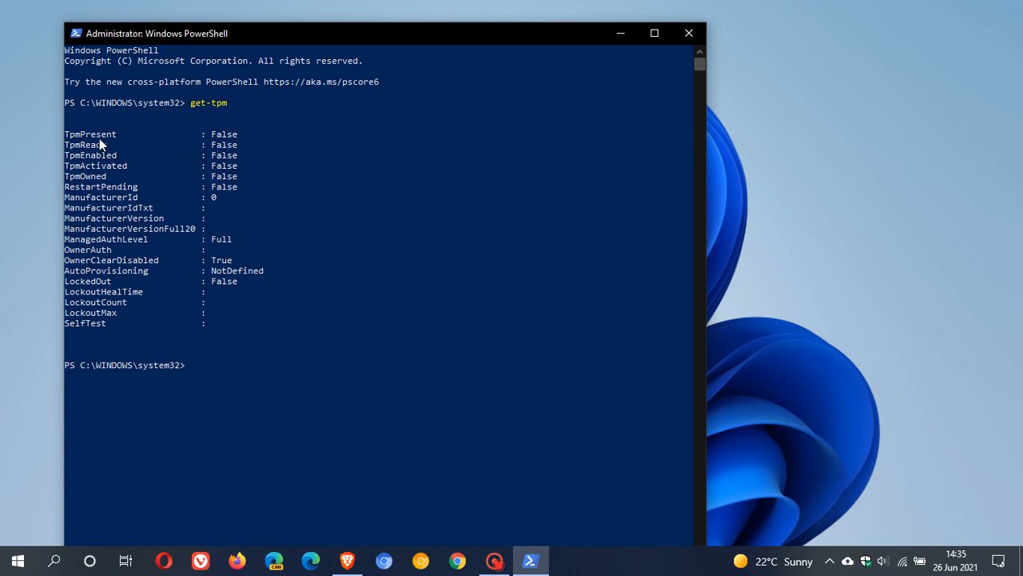
{"action": "mouse_move", "coordinate": [237, 165]}
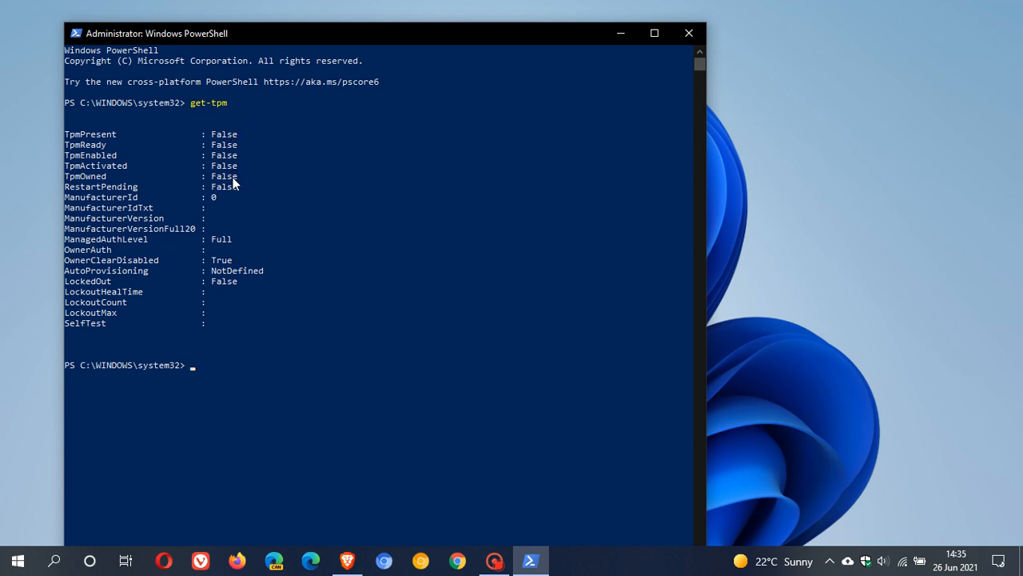
{"action": "mouse_move", "coordinate": [157, 227]}
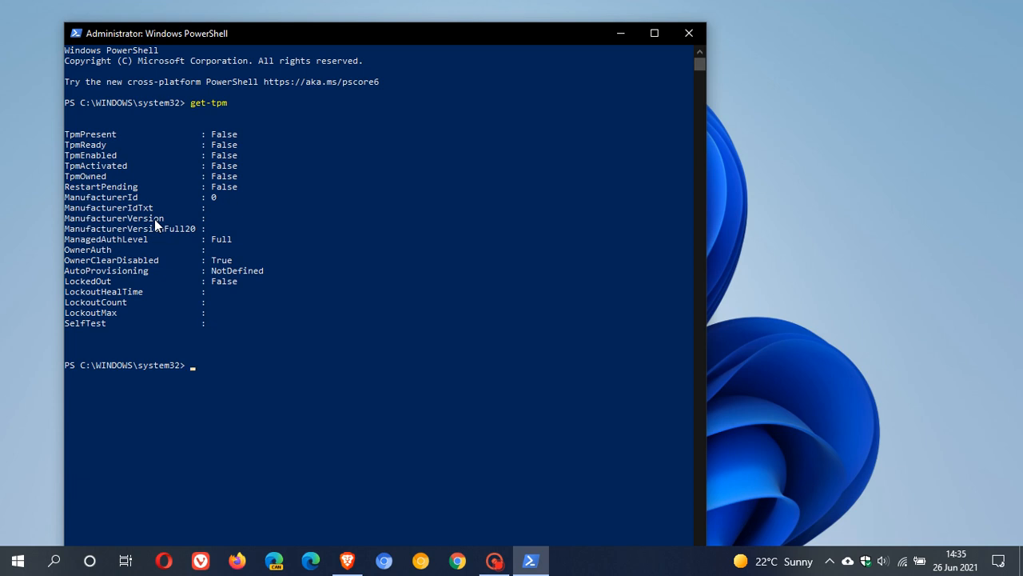
{"action": "mouse_move", "coordinate": [464, 237]}
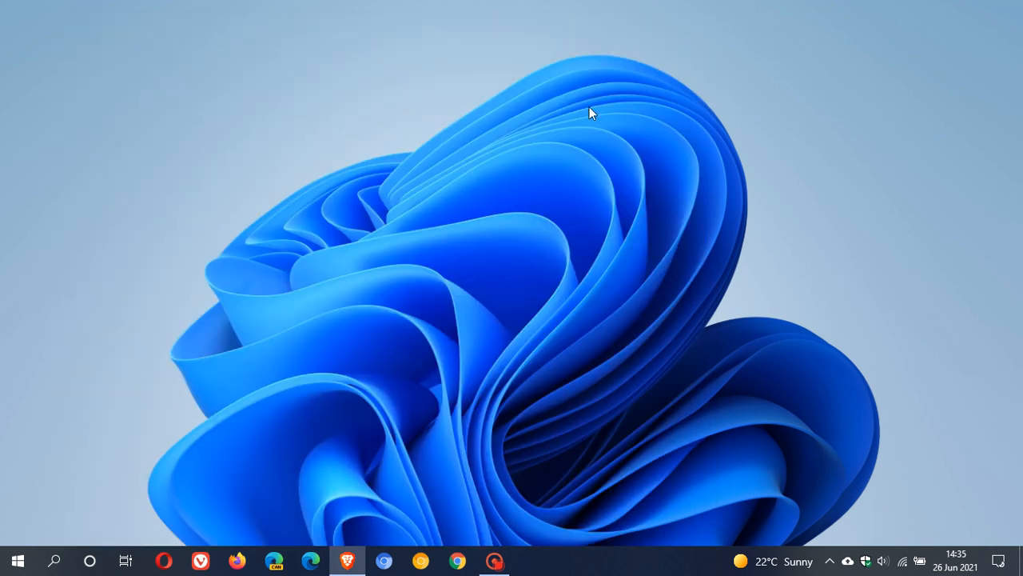
{"action": "left_click", "coordinate": [18, 560]}
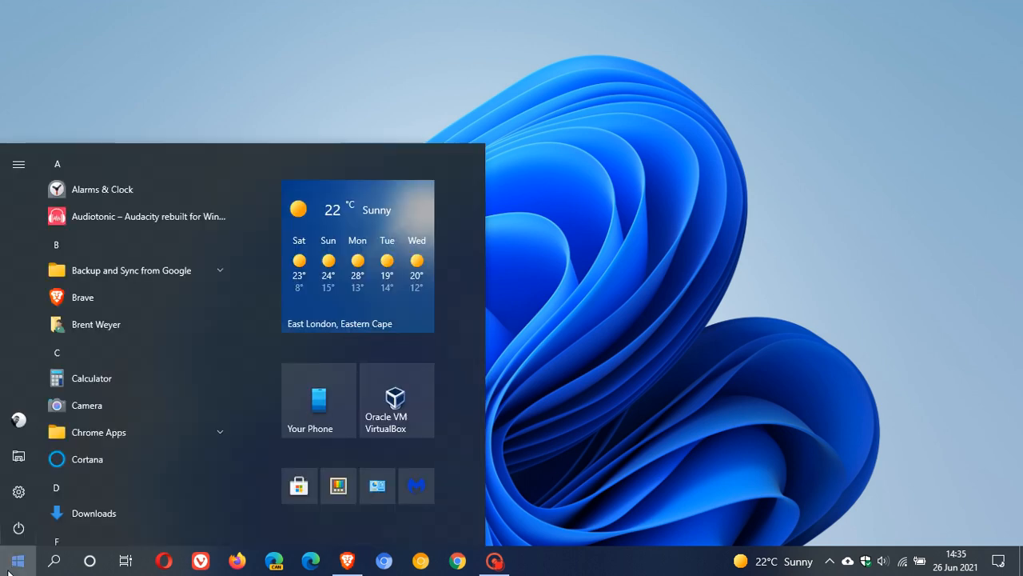
{"action": "left_click", "coordinate": [18, 559]}
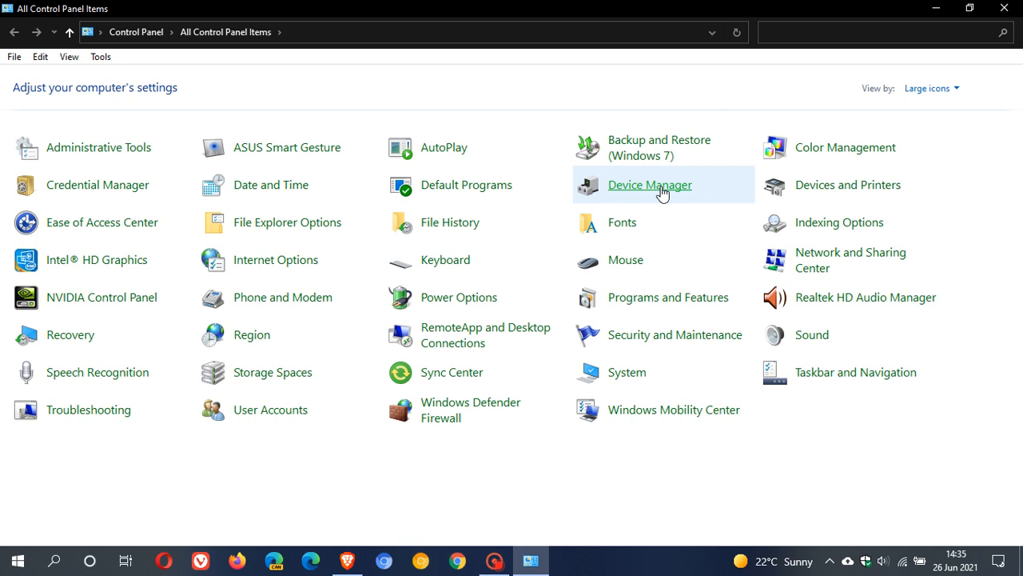
- Maximize Device Manager and expand Software devices, confirming no TPM entry appears
{"action": "left_click", "coordinate": [649, 185]}
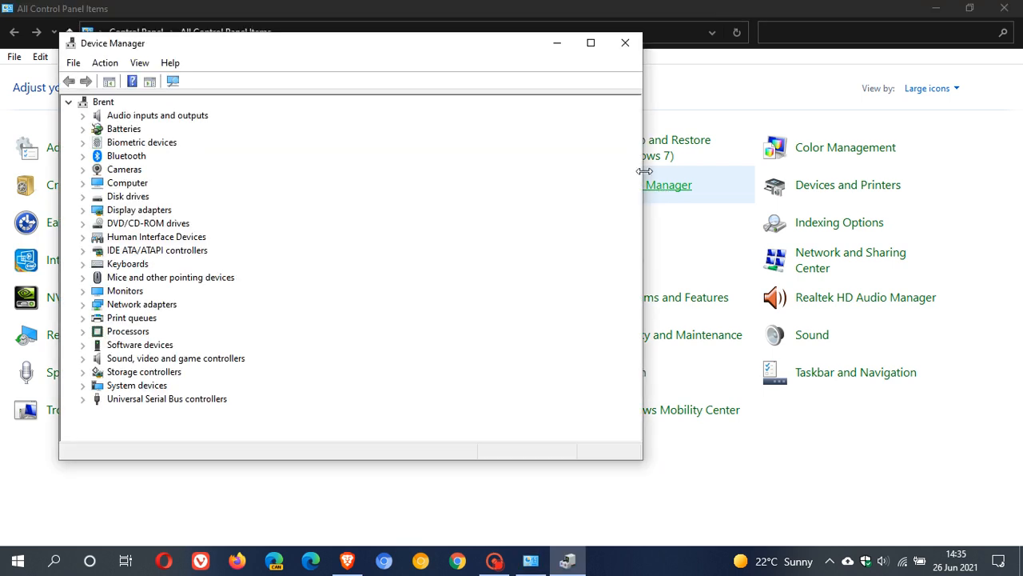
{"action": "left_click", "coordinate": [590, 44]}
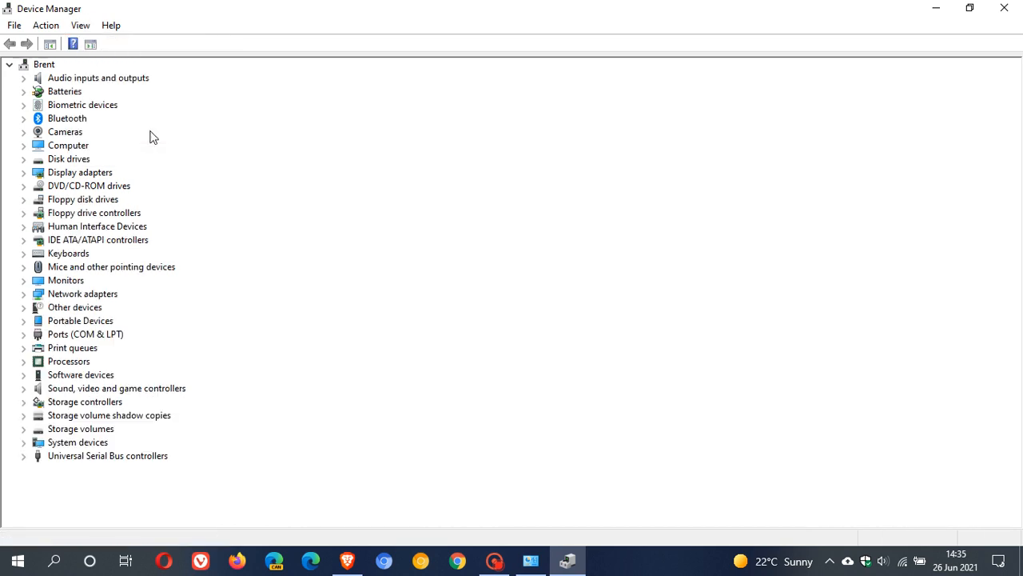
{"action": "mouse_move", "coordinate": [332, 308]}
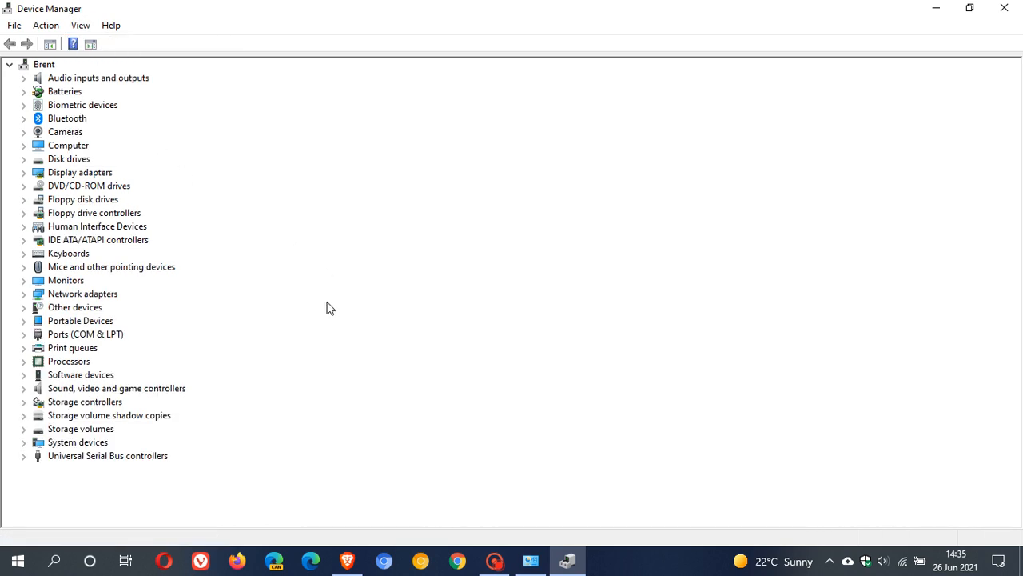
{"action": "mouse_move", "coordinate": [324, 311]}
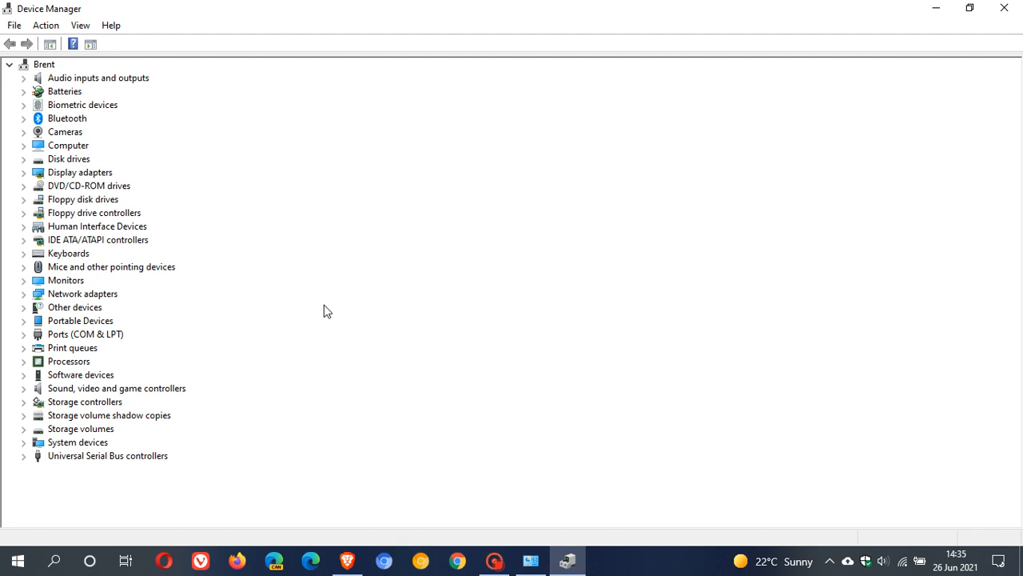
{"action": "mouse_move", "coordinate": [258, 135]}
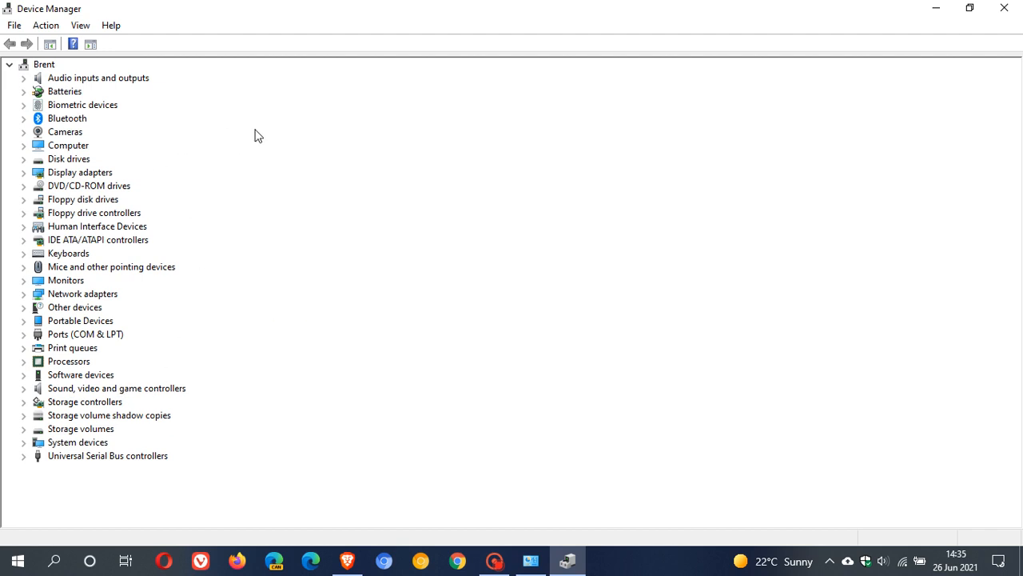
{"action": "mouse_move", "coordinate": [231, 239]}
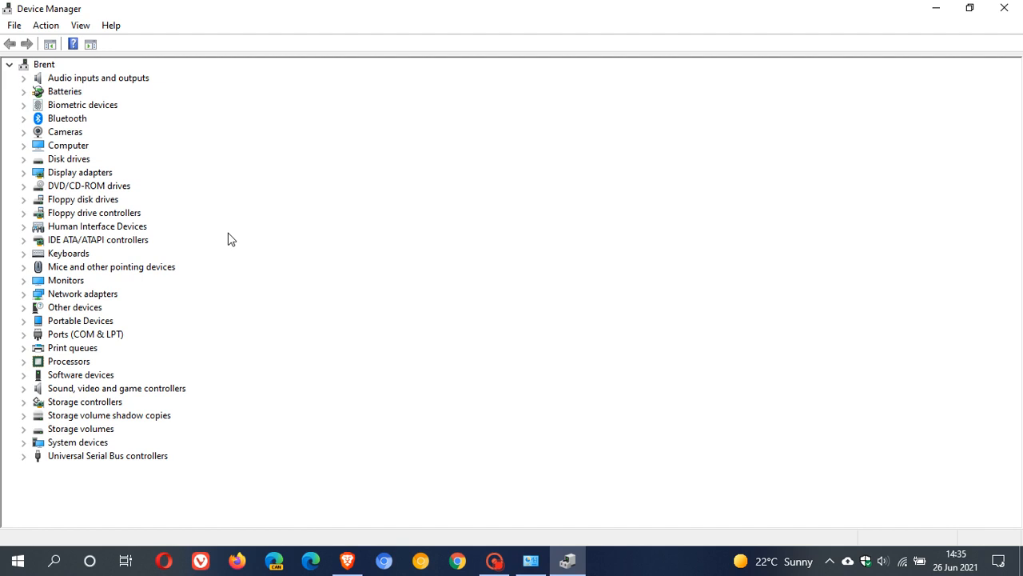
{"action": "mouse_move", "coordinate": [259, 321]}
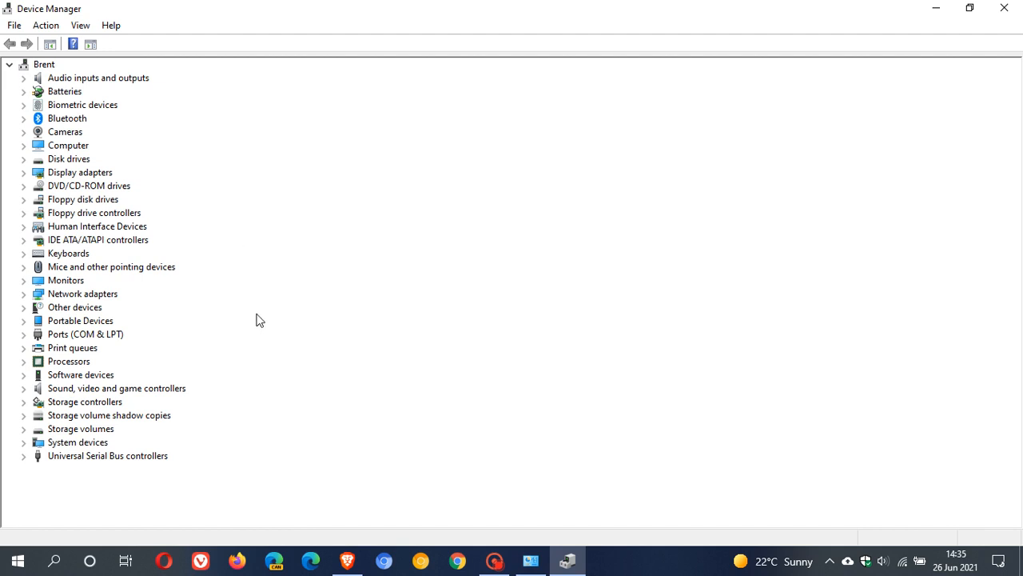
{"action": "mouse_move", "coordinate": [94, 382]}
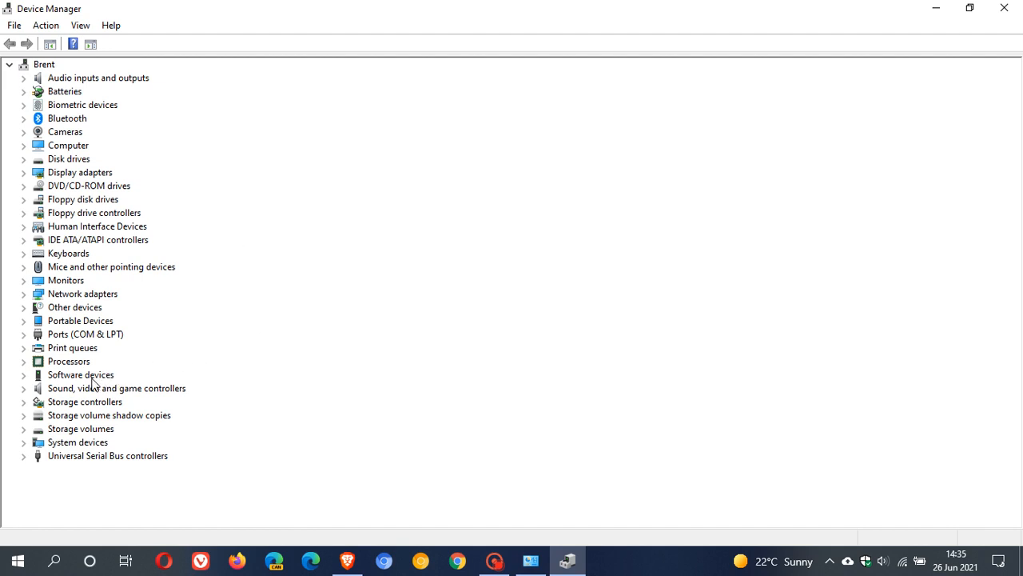
{"action": "mouse_move", "coordinate": [53, 402]}
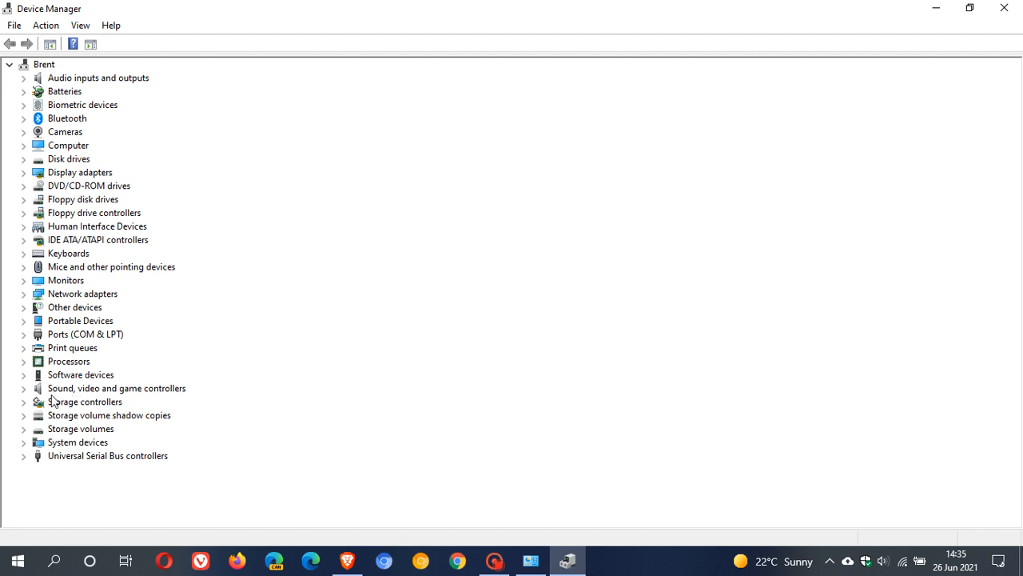
{"action": "mouse_move", "coordinate": [70, 390]}
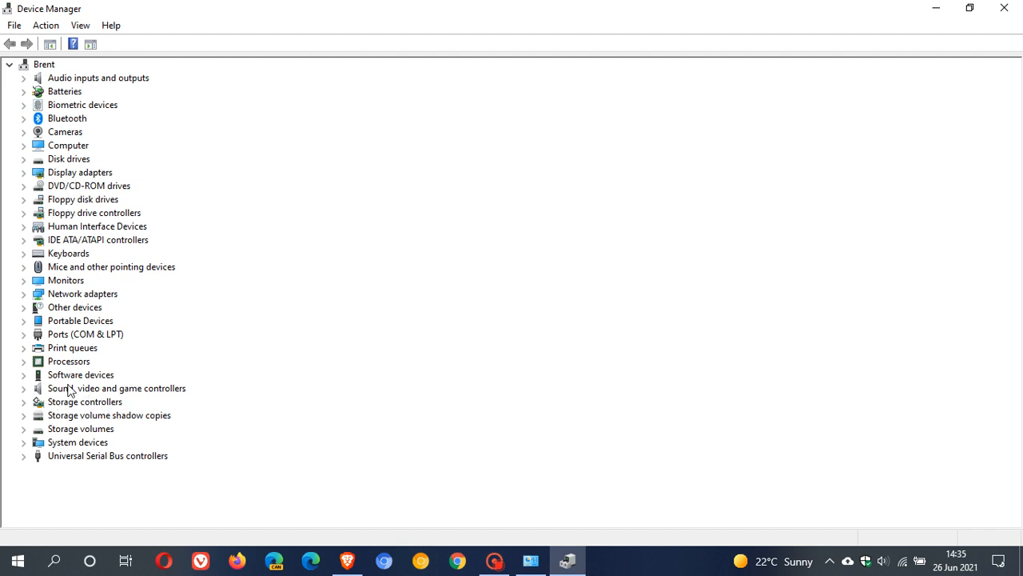
{"action": "left_click", "coordinate": [24, 375]}
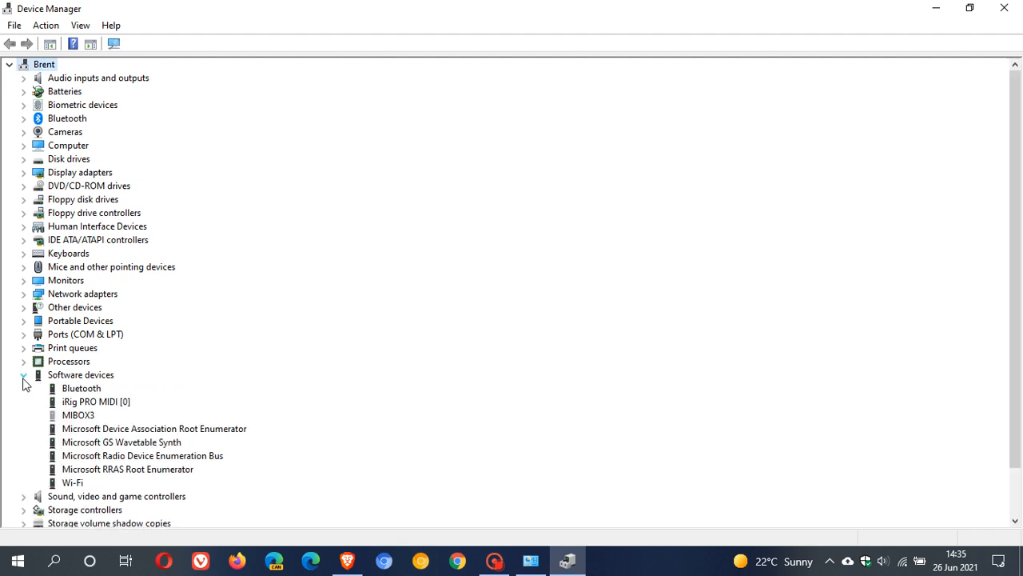
{"action": "left_click", "coordinate": [23, 374]}
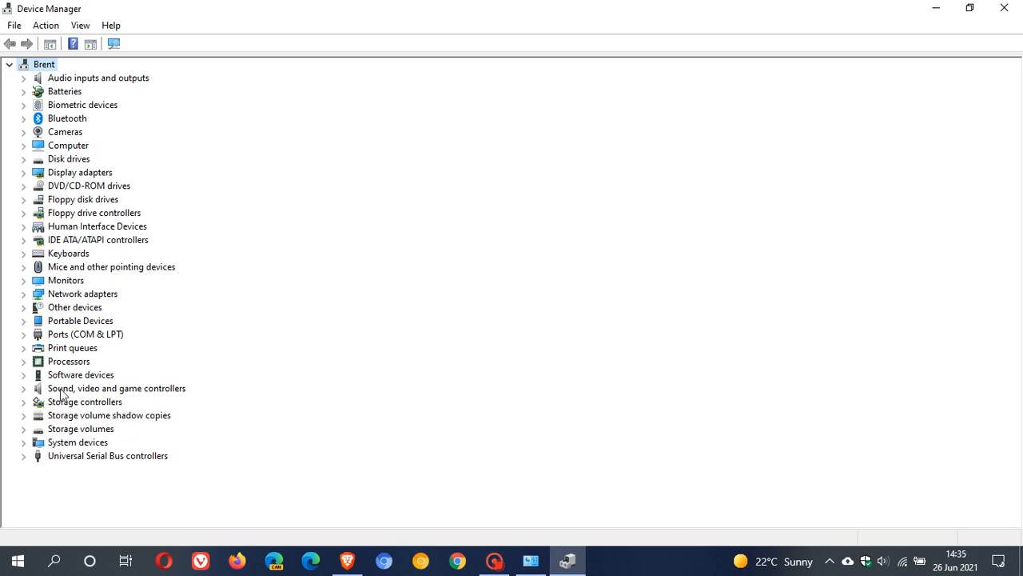
{"action": "mouse_move", "coordinate": [116, 397]}
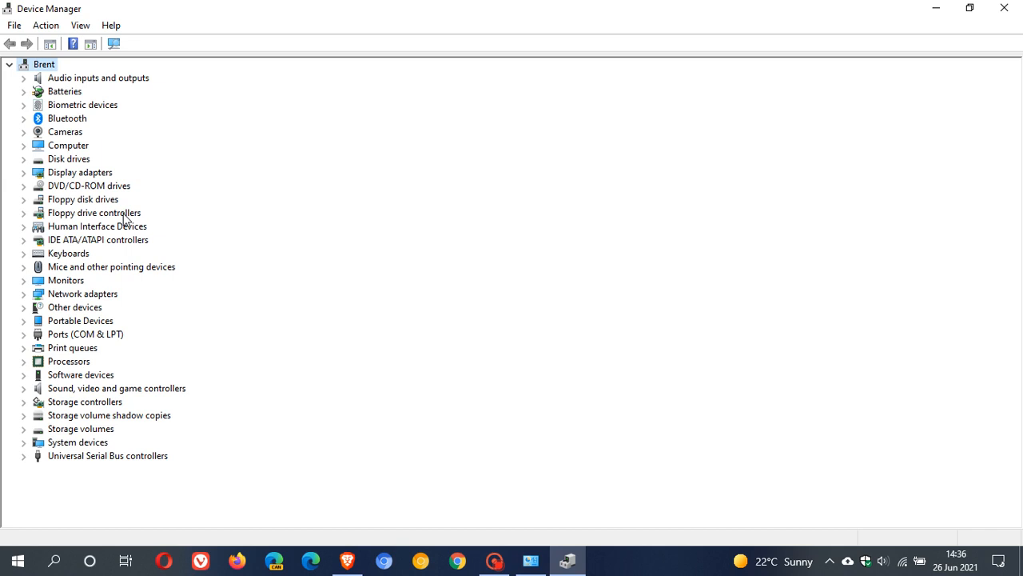
{"action": "mouse_move", "coordinate": [62, 394]}
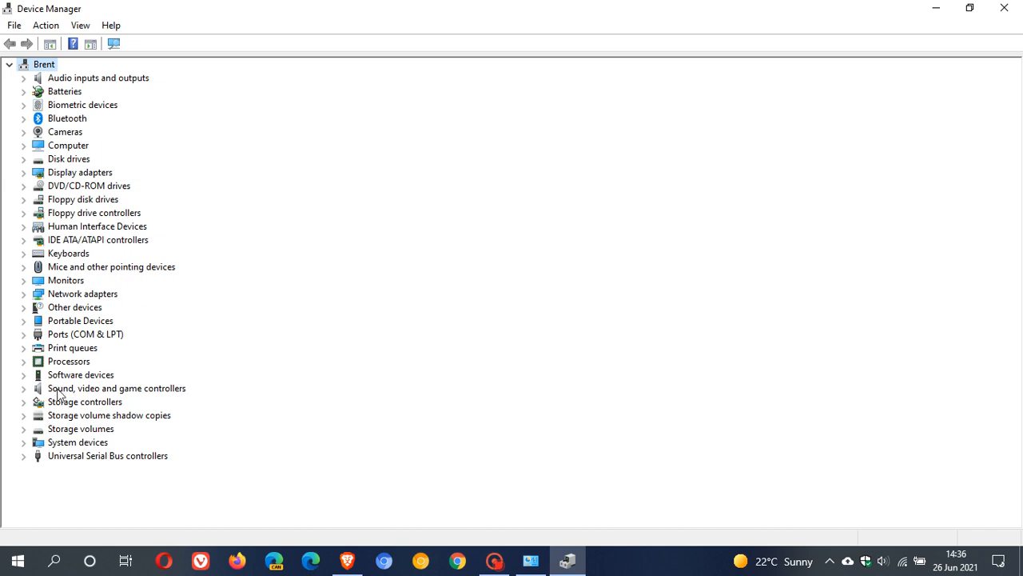
{"action": "mouse_move", "coordinate": [72, 401]}
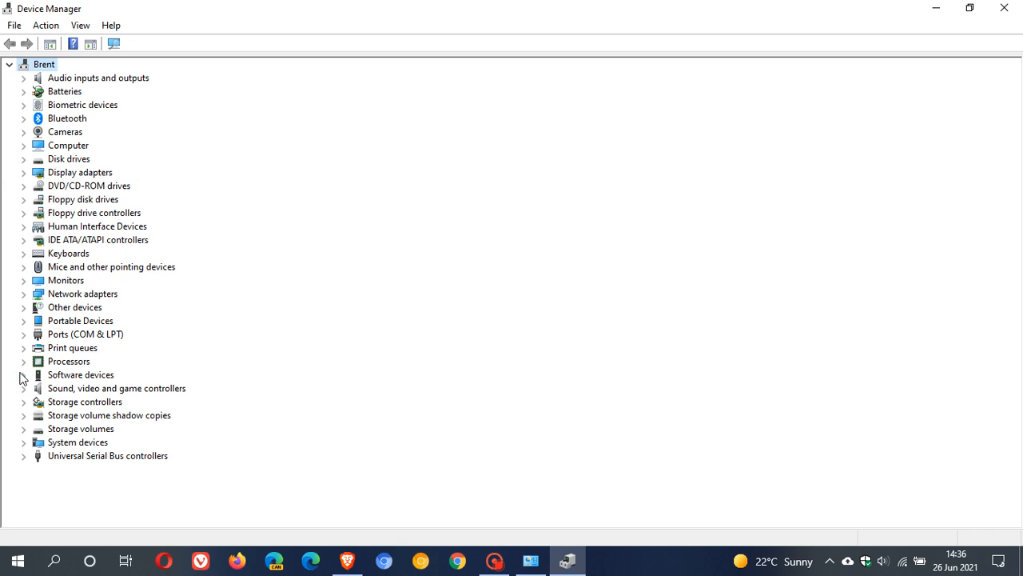
{"action": "left_click", "coordinate": [23, 374]}
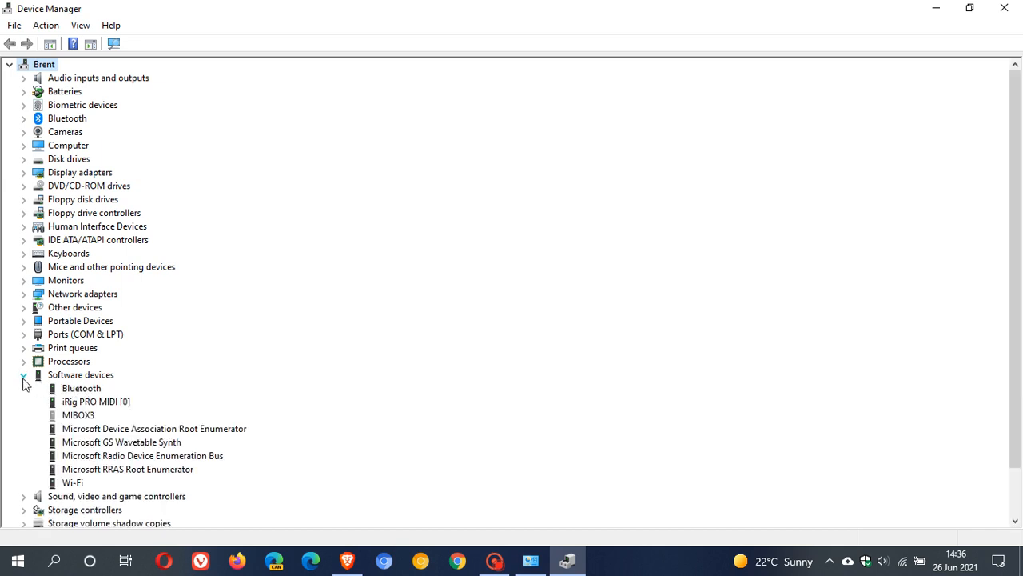
{"action": "left_click", "coordinate": [24, 374]}
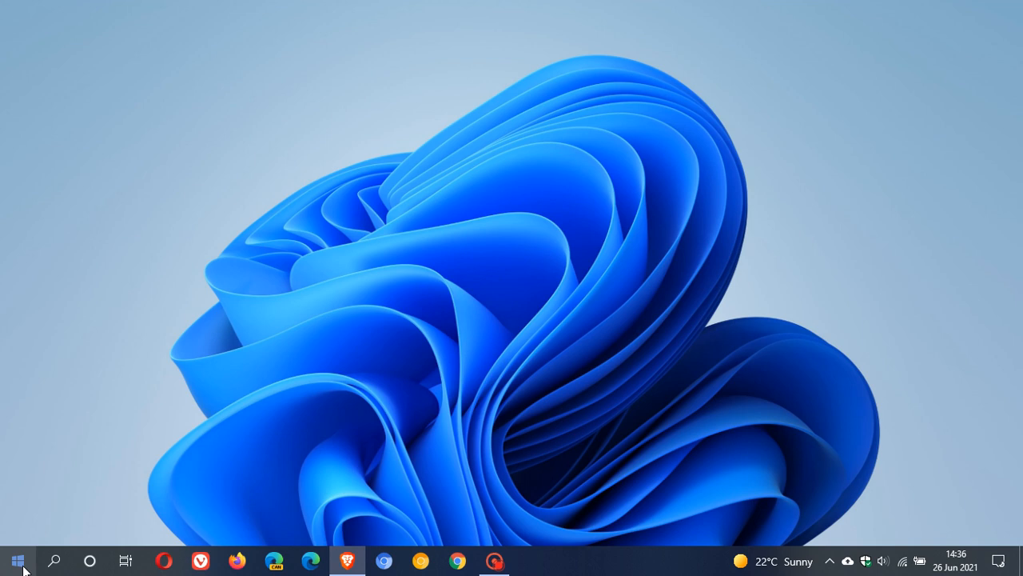
- Launch the TPM Management console by running tpm.msc from the Run box
{"action": "left_click", "coordinate": [18, 560]}
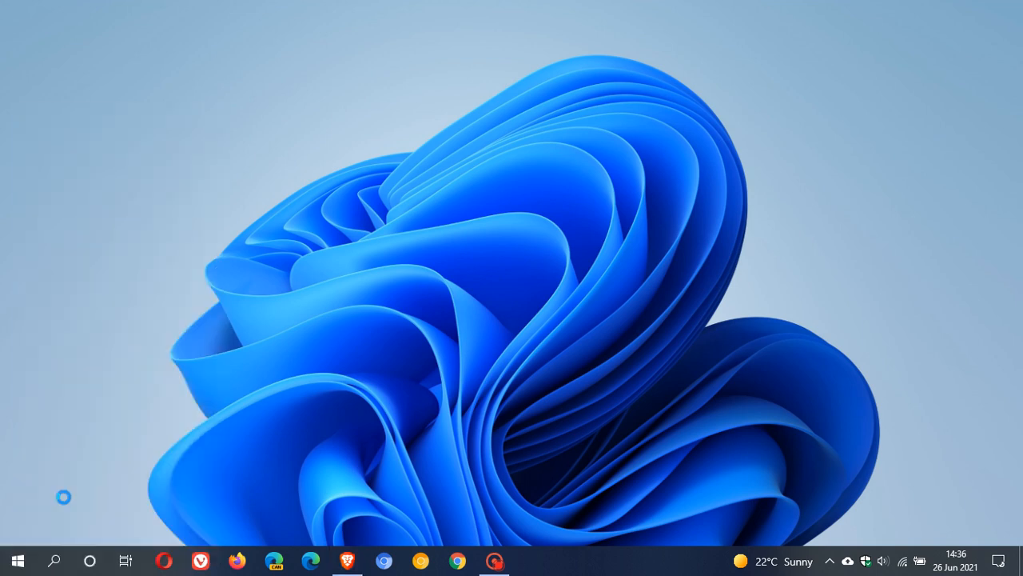
{"action": "type", "text": "tpm.msc"}
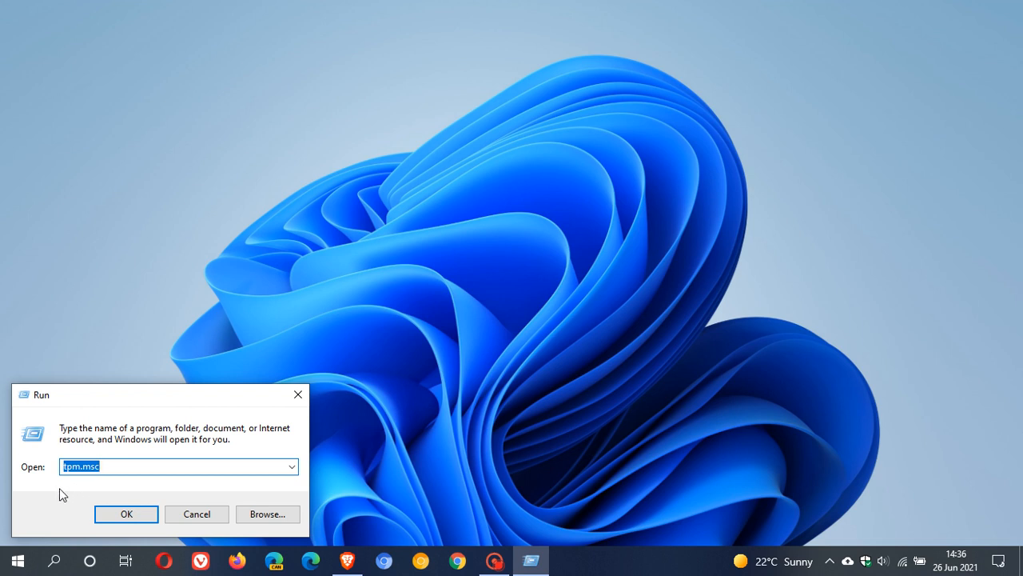
{"action": "mouse_move", "coordinate": [84, 488]}
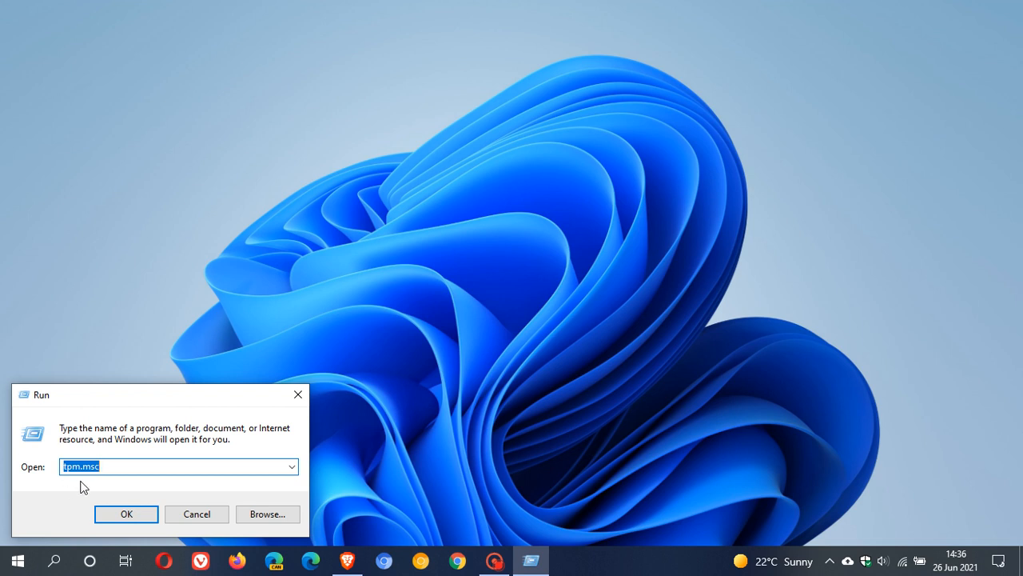
{"action": "left_click", "coordinate": [126, 513]}
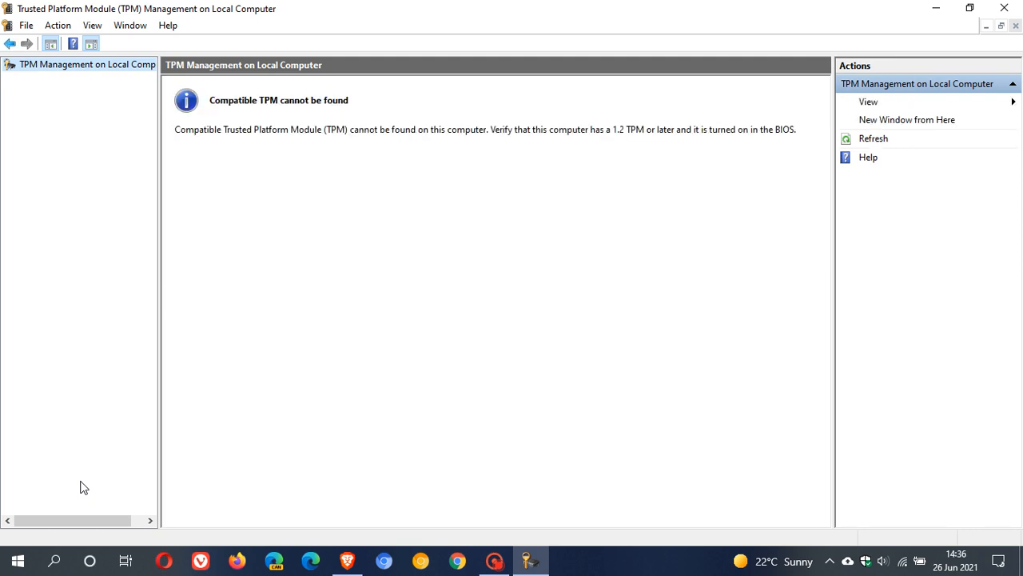
{"action": "mouse_move", "coordinate": [278, 118]}
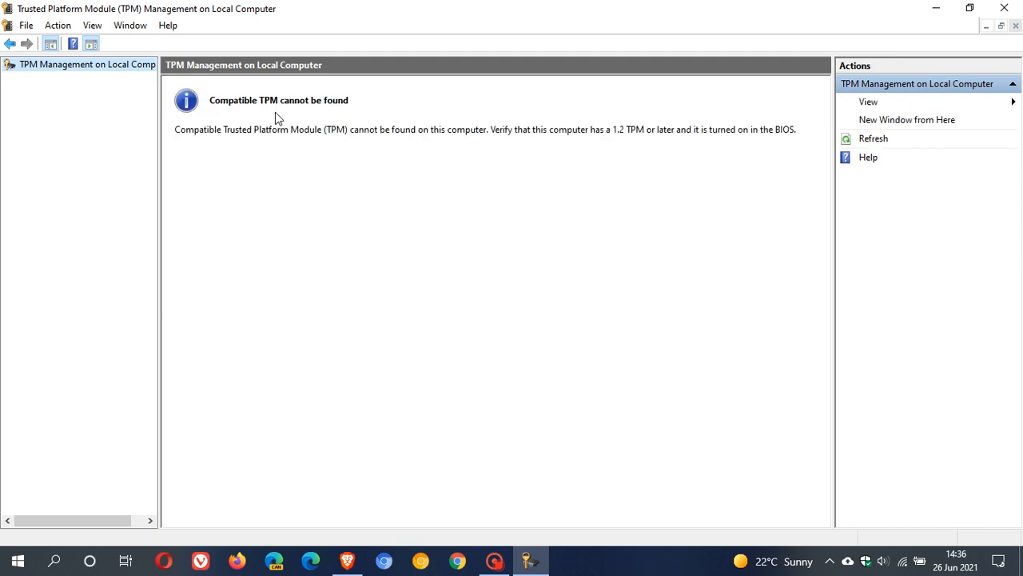
{"action": "mouse_move", "coordinate": [391, 211]}
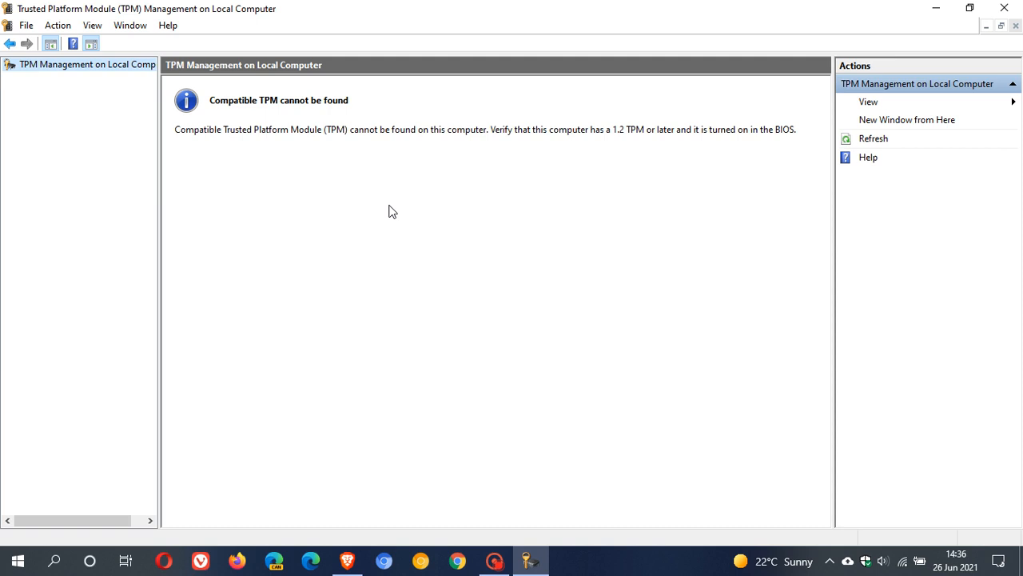
{"action": "mouse_move", "coordinate": [389, 215]}
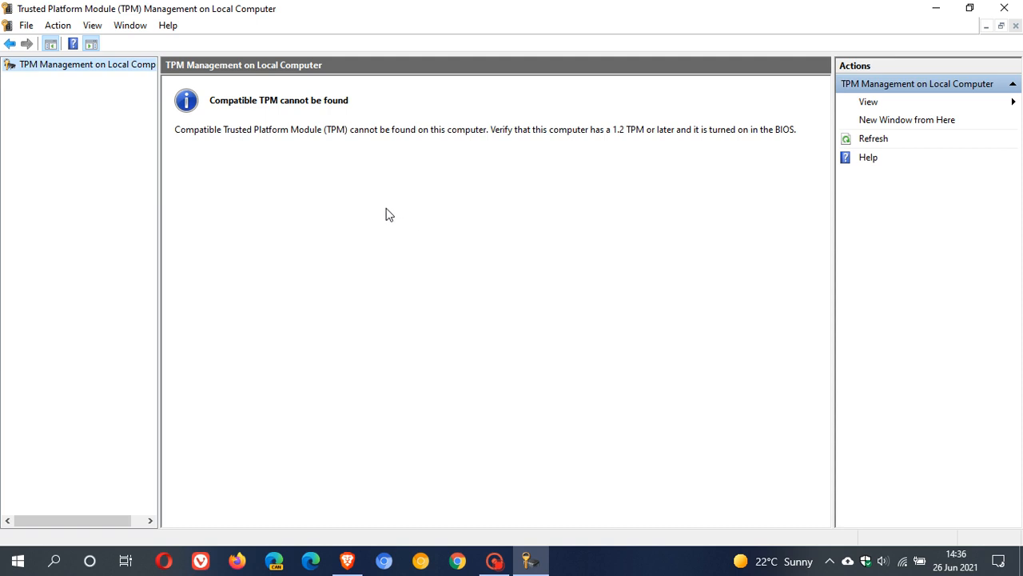
{"action": "mouse_move", "coordinate": [288, 166]}
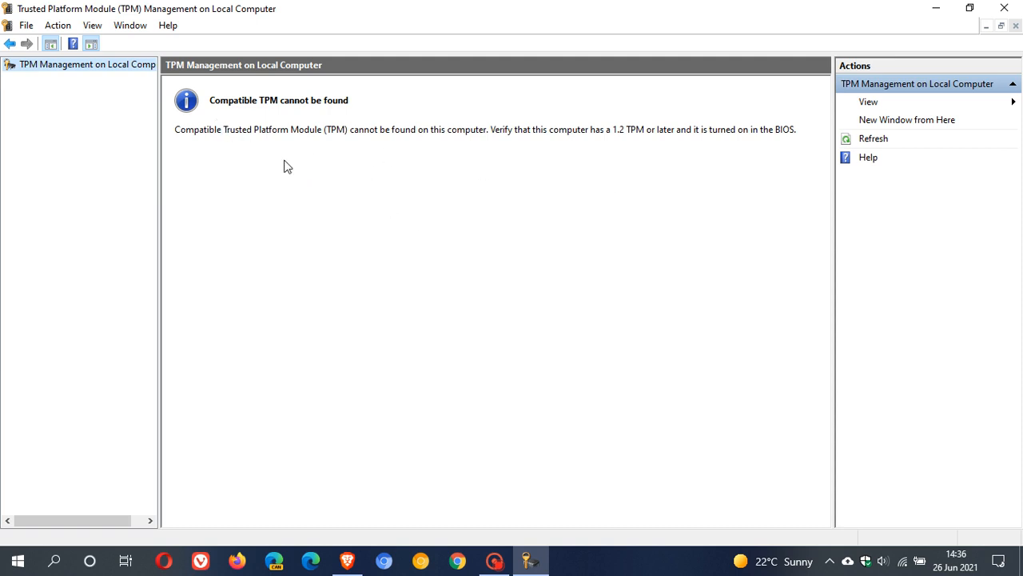
{"action": "mouse_move", "coordinate": [548, 180]}
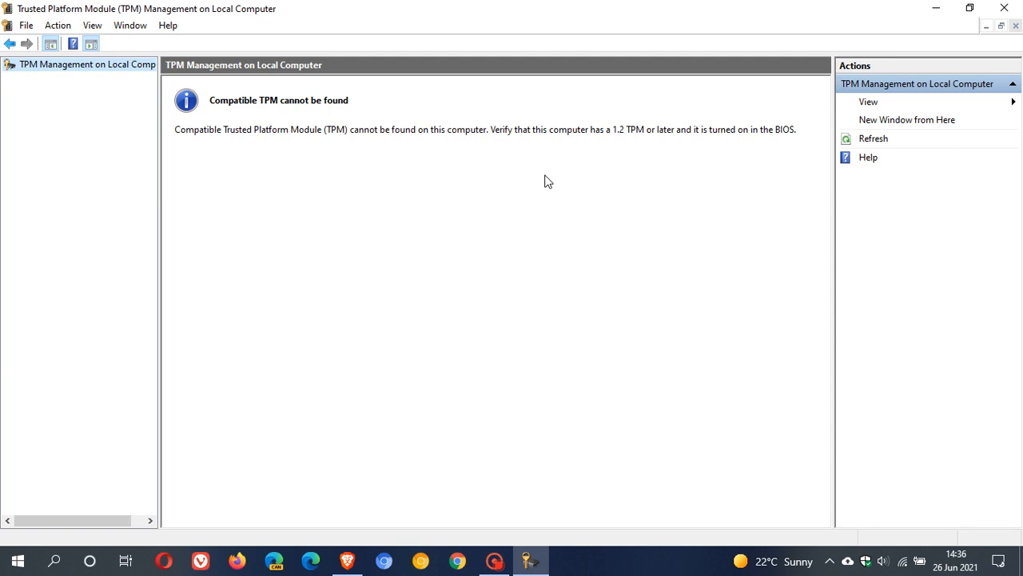
{"action": "mouse_move", "coordinate": [500, 223]}
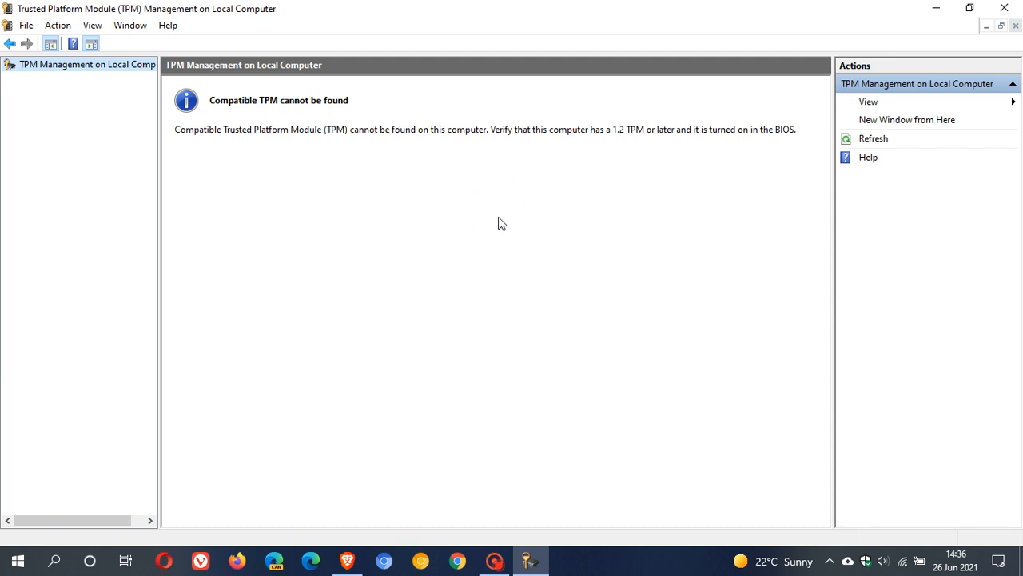
{"action": "mouse_move", "coordinate": [581, 190]}
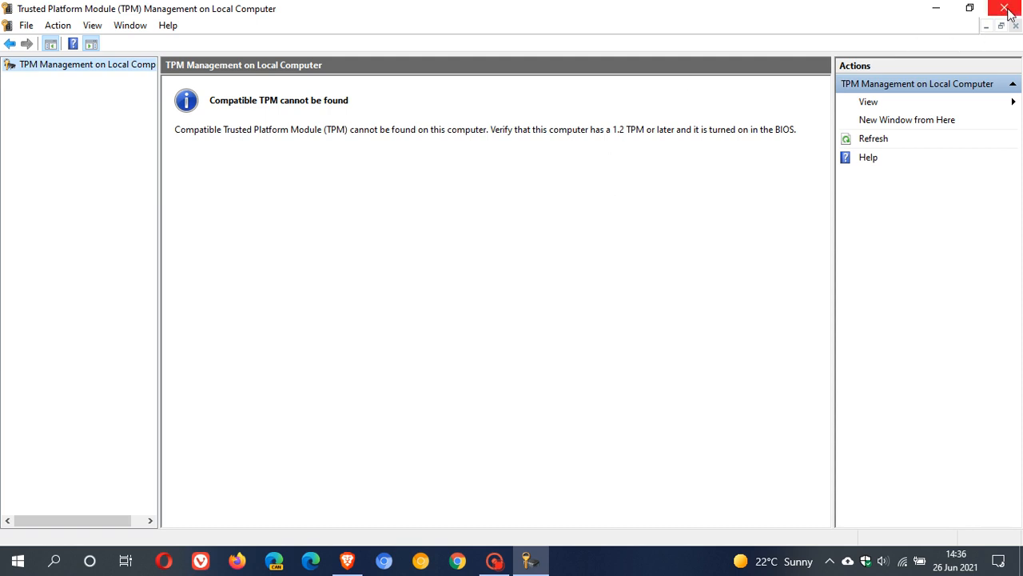
- Close the TPM Management console after it reports 'Compatible TPM cannot be found'
{"action": "left_click", "coordinate": [1007, 8]}
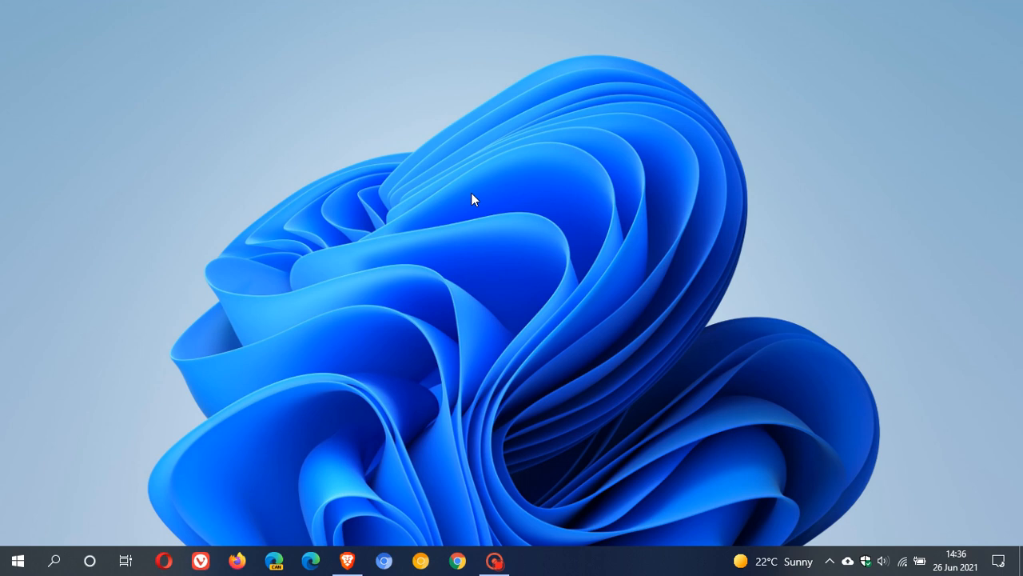
{"action": "mouse_move", "coordinate": [506, 235]}
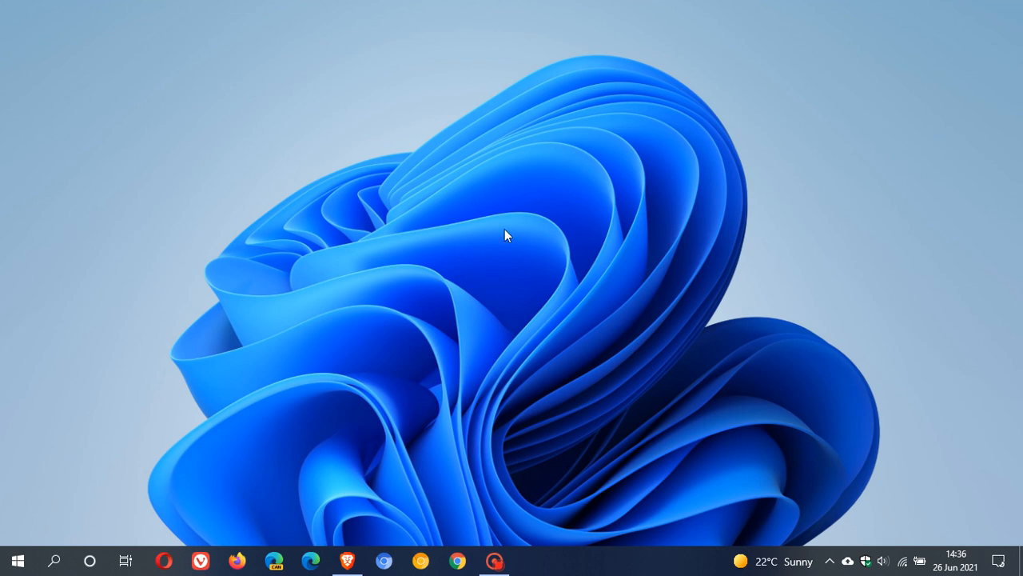